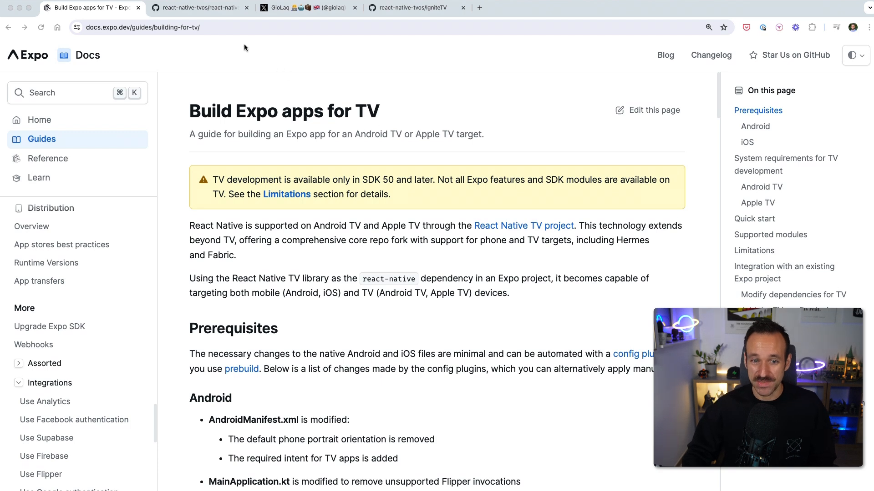
- Return from the X profile to the TV guide and reach 'Integration with an existing Expo project'
{"action": "left_click", "coordinate": [197, 7]}
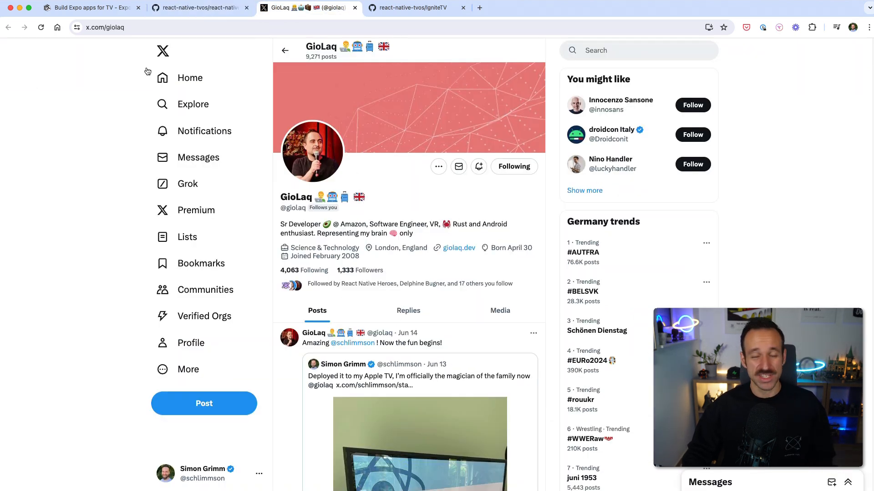
{"action": "left_click", "coordinate": [92, 7]}
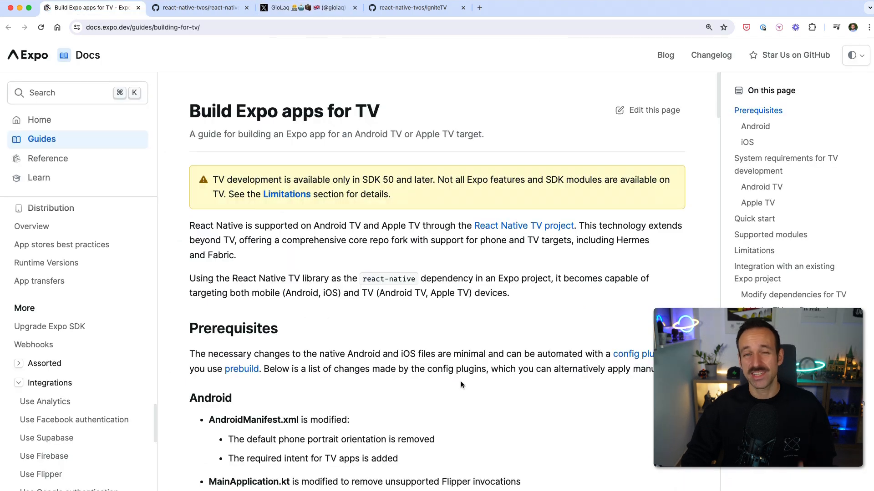
{"action": "scroll", "scroll_direction": "down", "scroll_amount": 3}
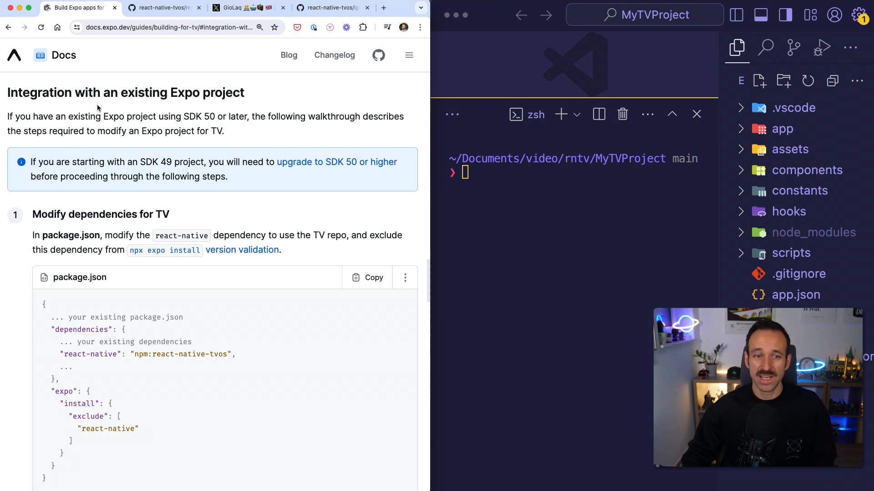
- Scroll past 'Modify dependencies' and 'Add the TV config plugin' to step 3, Run prebuild
{"action": "scroll", "scroll_direction": "down", "scroll_amount": 3}
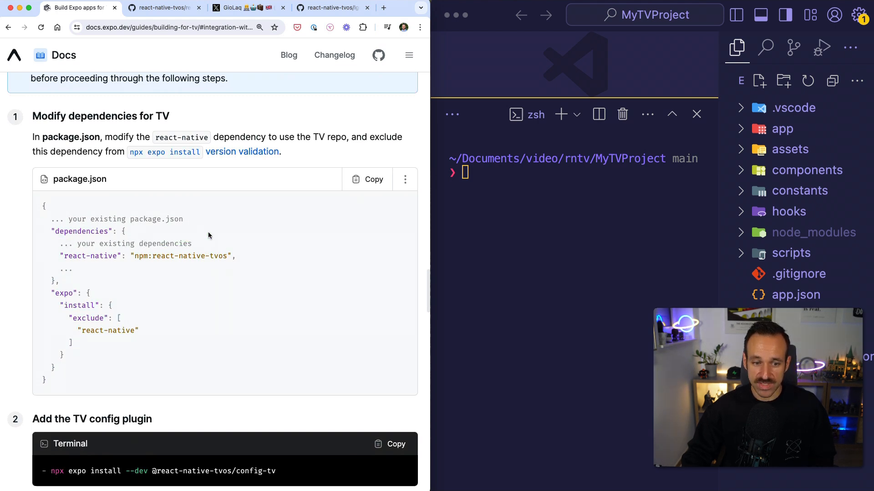
{"action": "scroll", "scroll_direction": "down", "scroll_amount": 3}
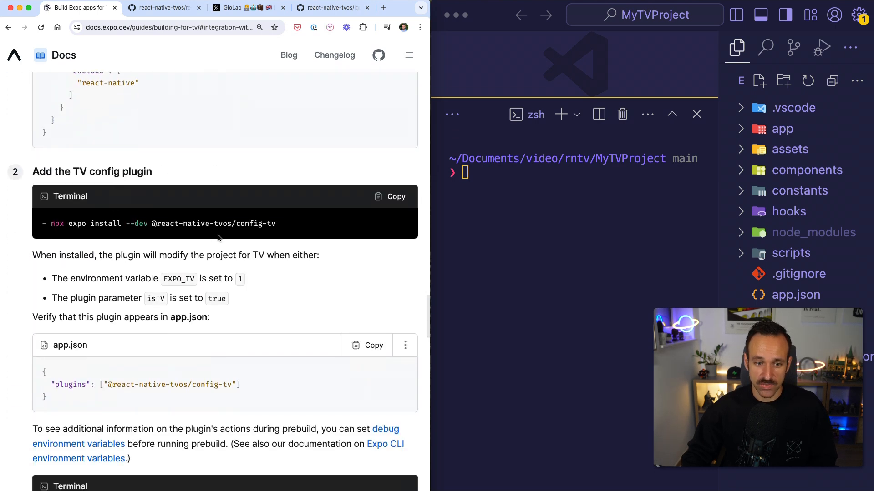
{"action": "scroll", "scroll_direction": "down", "scroll_amount": 3}
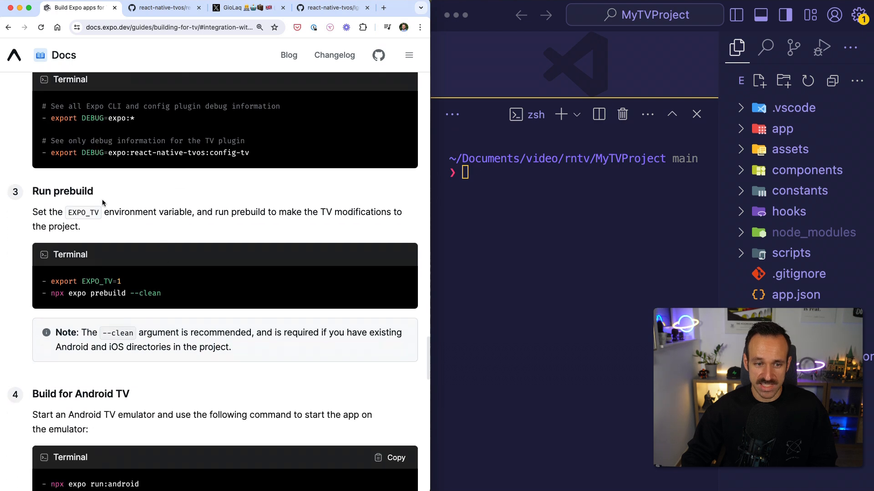
{"action": "scroll", "scroll_direction": "down", "scroll_amount": 3}
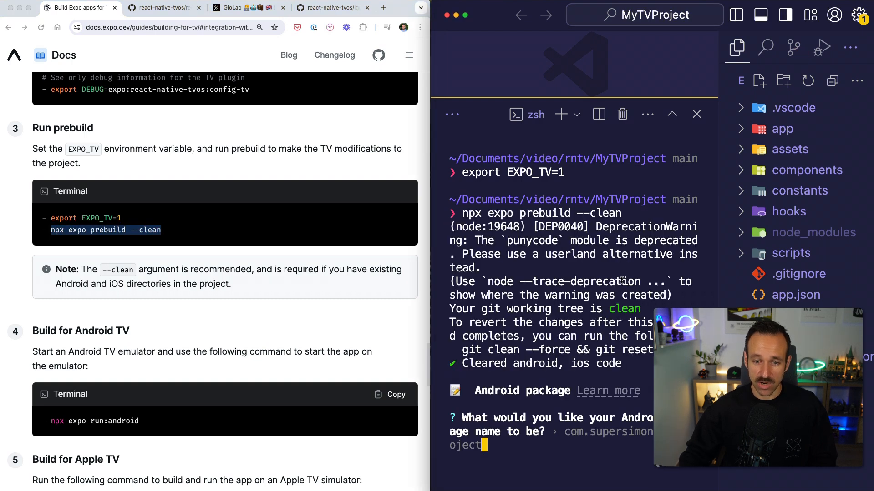
- Accept the default Android package name so npx expo prebuild --clean completes
{"action": "key", "text": "enter"}
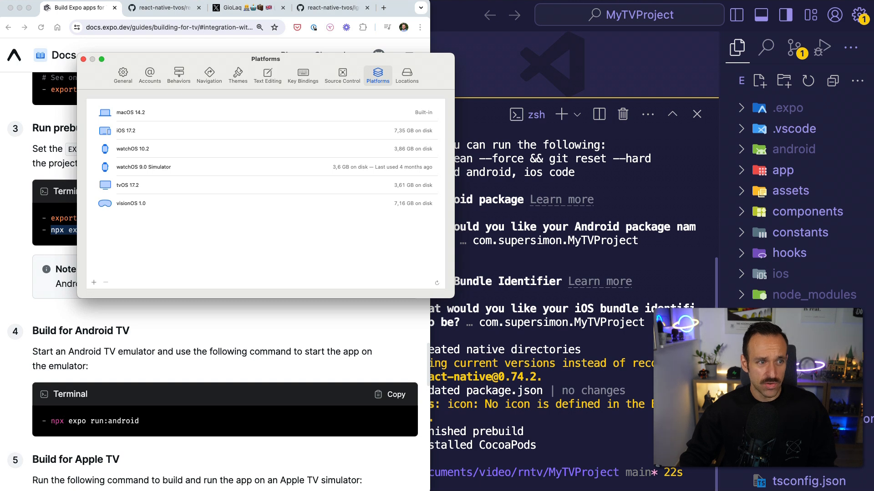
{"action": "mouse_move", "coordinate": [281, 262]}
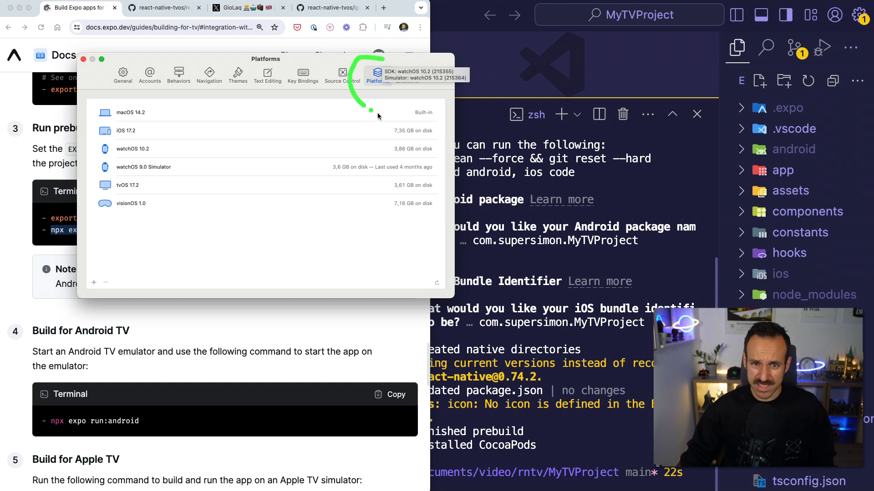
{"action": "mouse_move", "coordinate": [148, 222]}
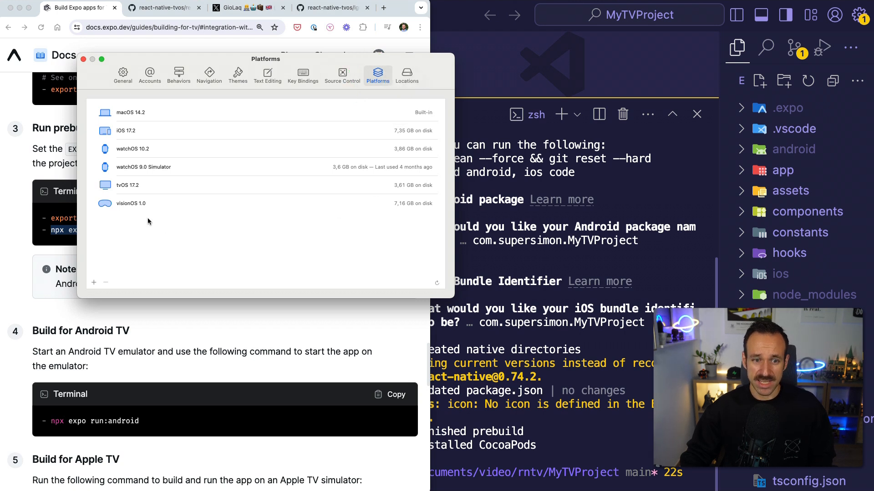
{"action": "mouse_move", "coordinate": [127, 185]}
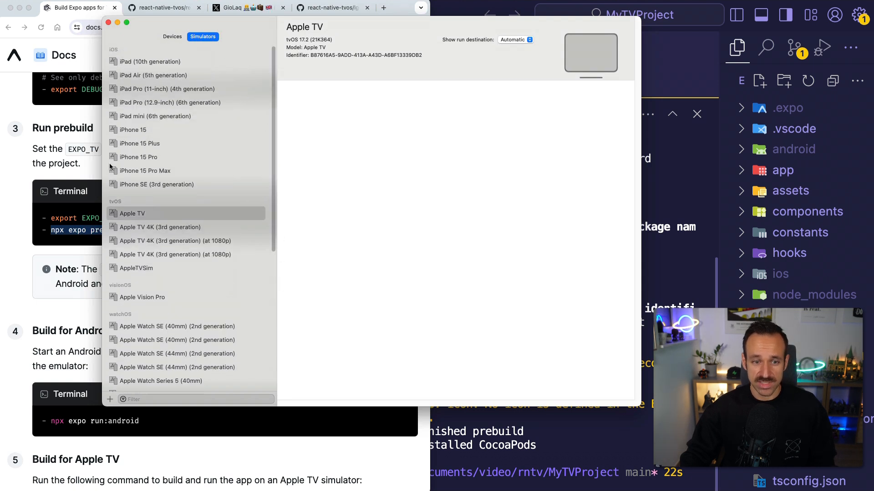
{"action": "mouse_move", "coordinate": [130, 215]}
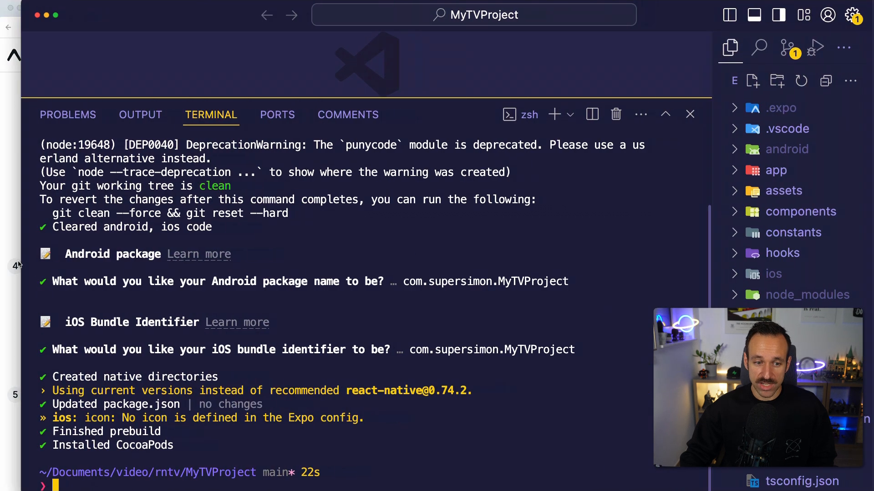
- Run npx expo run:ios in the cleared terminal to build the TV project
{"action": "type", "text": "npx"}
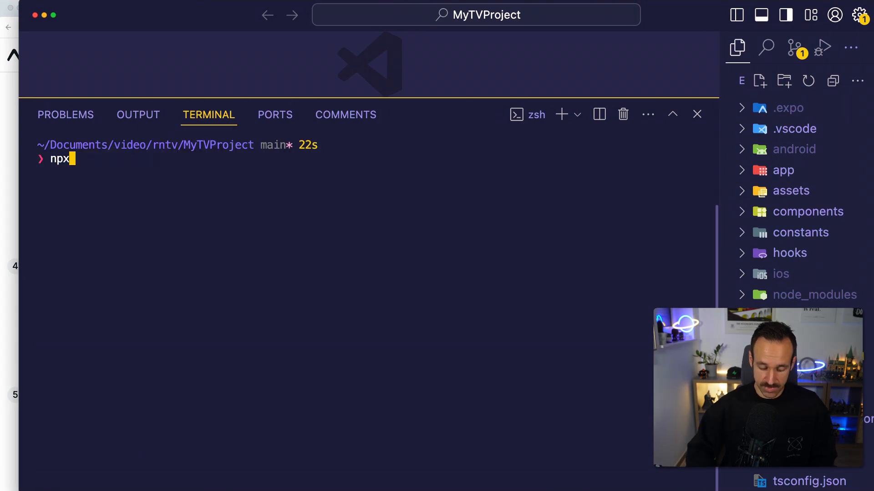
{"action": "type", "text": "expo run_"}
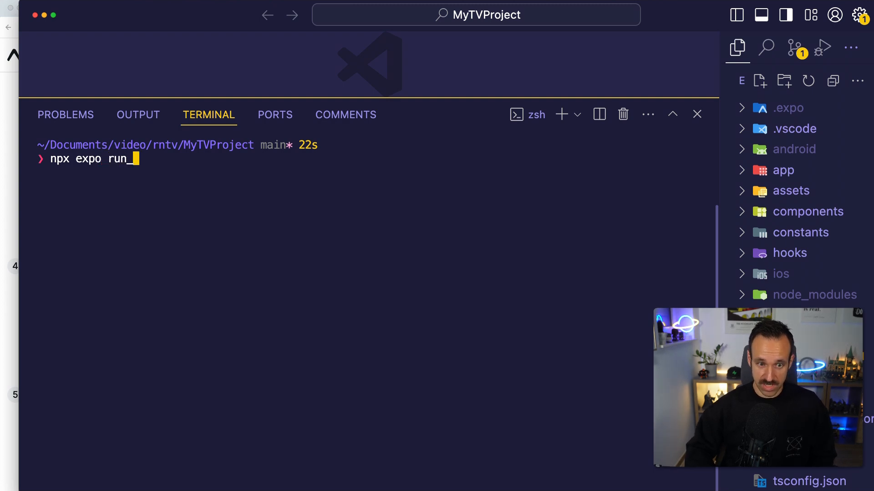
{"action": "type", "text": ":ios"}
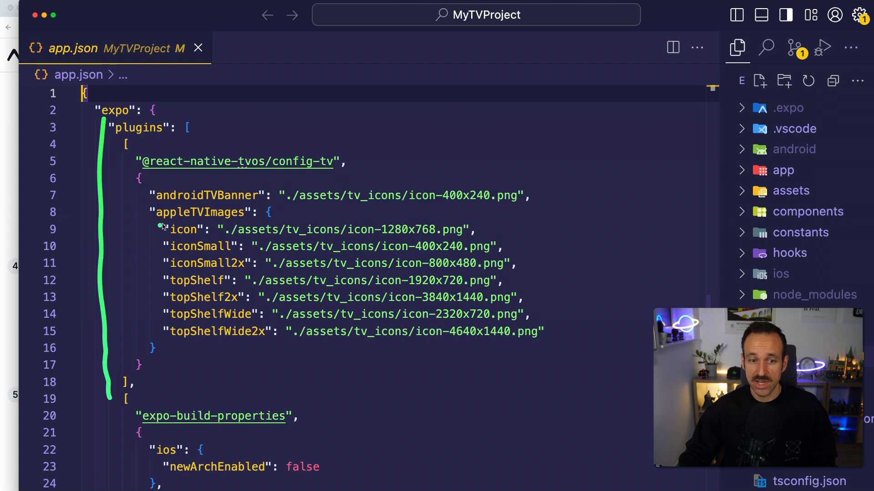
{"action": "mouse_move", "coordinate": [390, 184]}
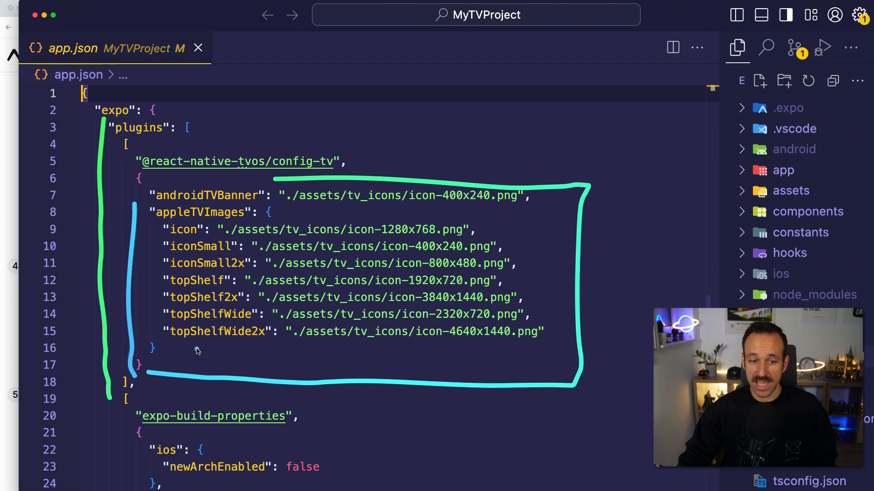
{"action": "scroll", "scroll_direction": "down", "scroll_amount": 3}
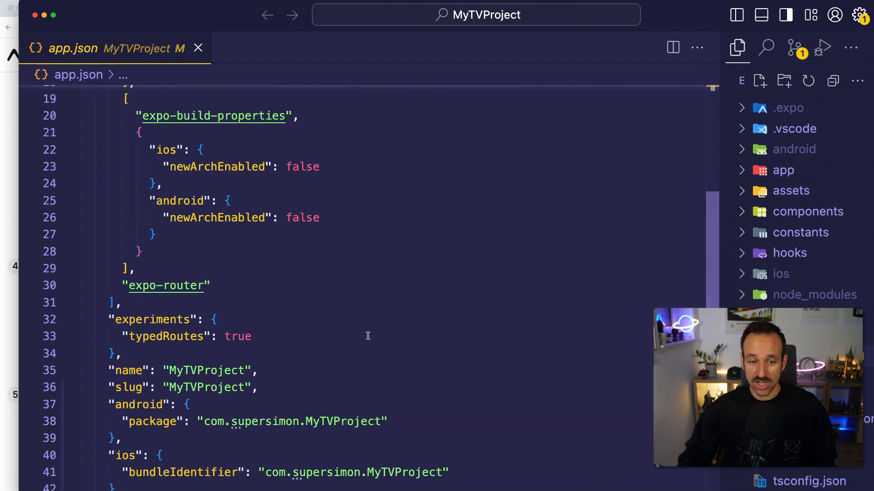
{"action": "scroll", "scroll_direction": "down", "scroll_amount": 3}
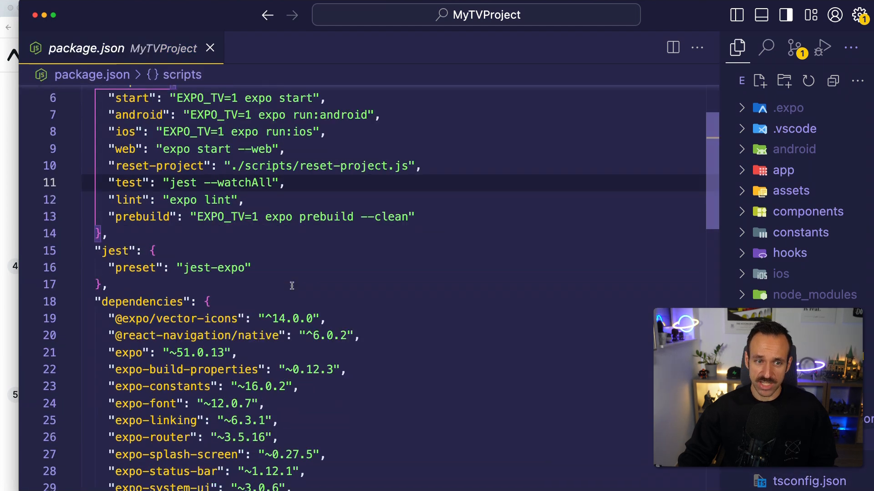
- Scroll package.json's EXPO_TV scripts and highlight the react-native-tvos dependency line
{"action": "scroll", "scroll_direction": "down", "scroll_amount": 3}
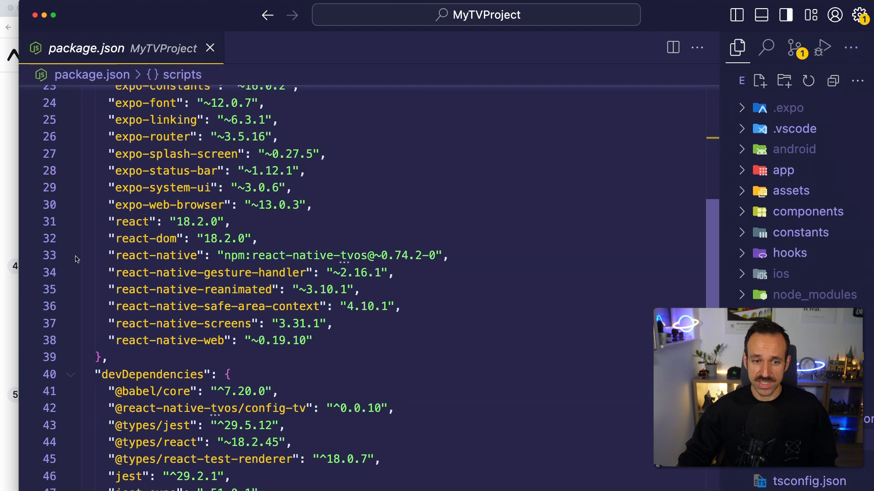
{"action": "left_click_drag", "start_coordinate": [215, 267], "coordinate": [446, 263]}
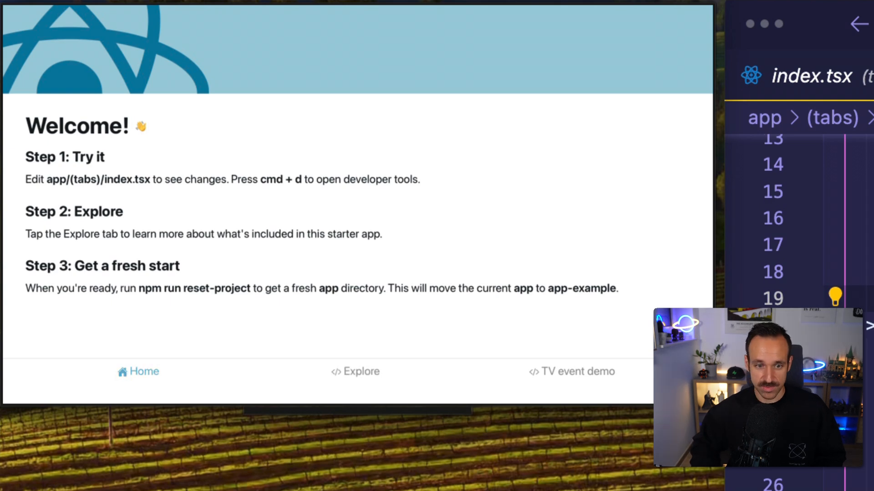
- Switch between Explore, TV event demo and Welcome tabs, triggering focus events in the demo
{"action": "left_click", "coordinate": [354, 371]}
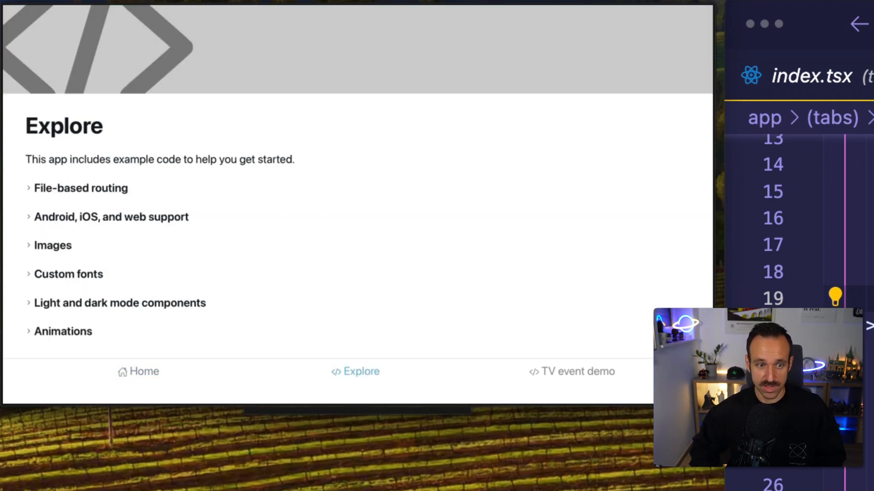
{"action": "left_click", "coordinate": [570, 371]}
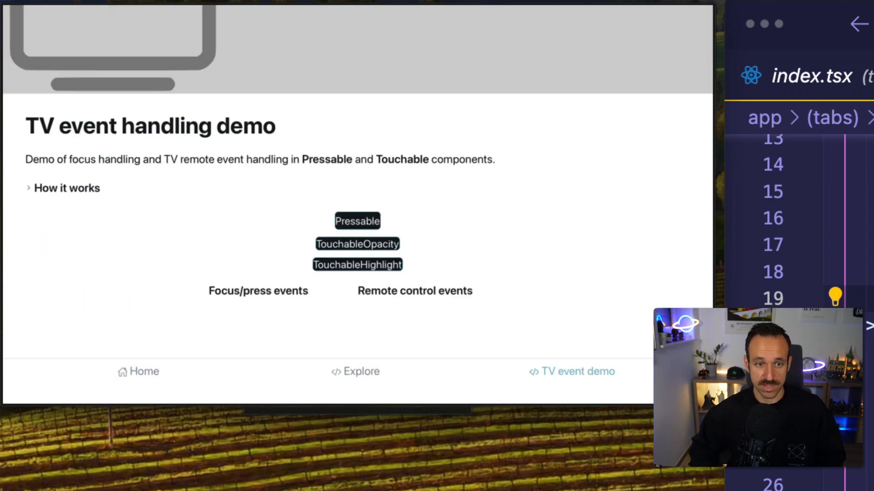
{"action": "left_click", "coordinate": [137, 371]}
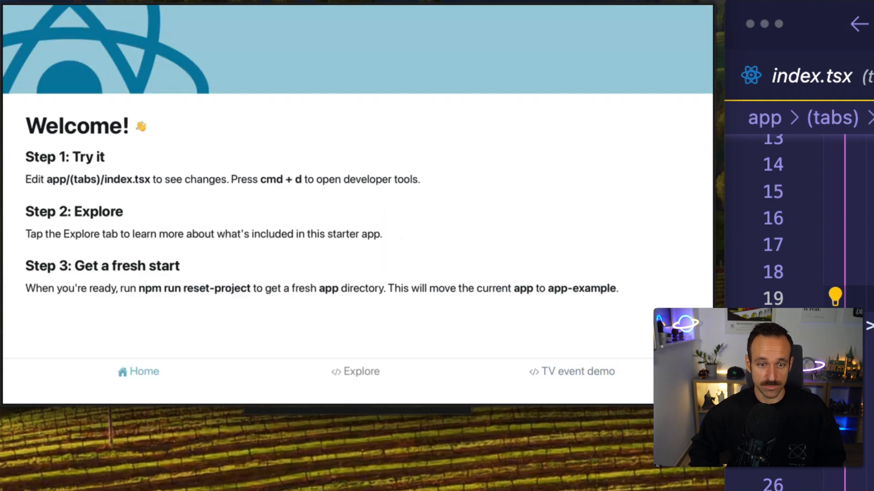
{"action": "left_click", "coordinate": [571, 371]}
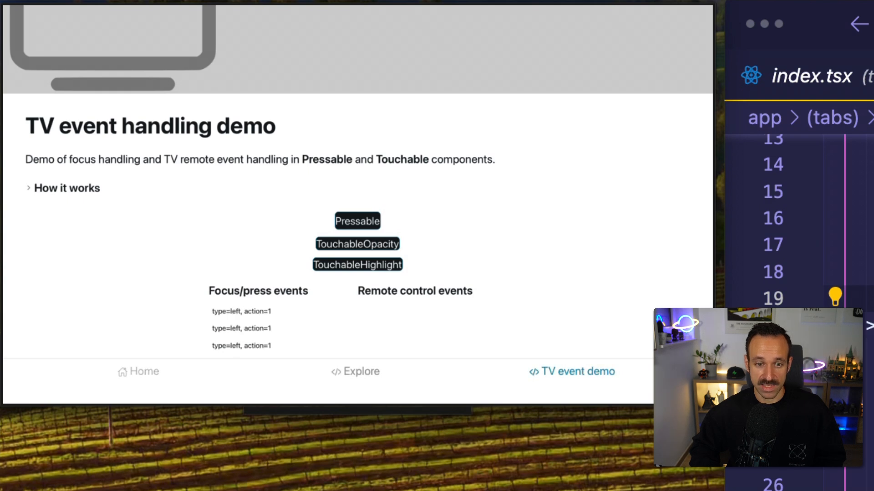
{"action": "left_click", "coordinate": [138, 371]}
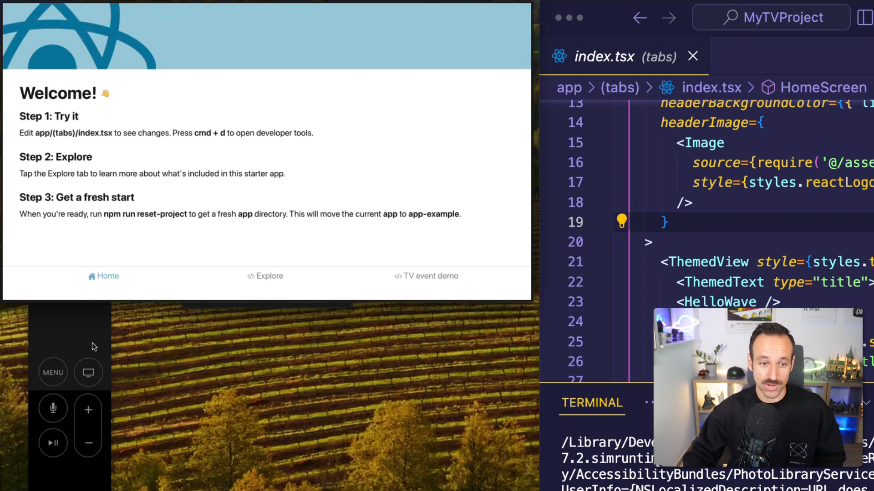
{"action": "mouse_move", "coordinate": [155, 334]}
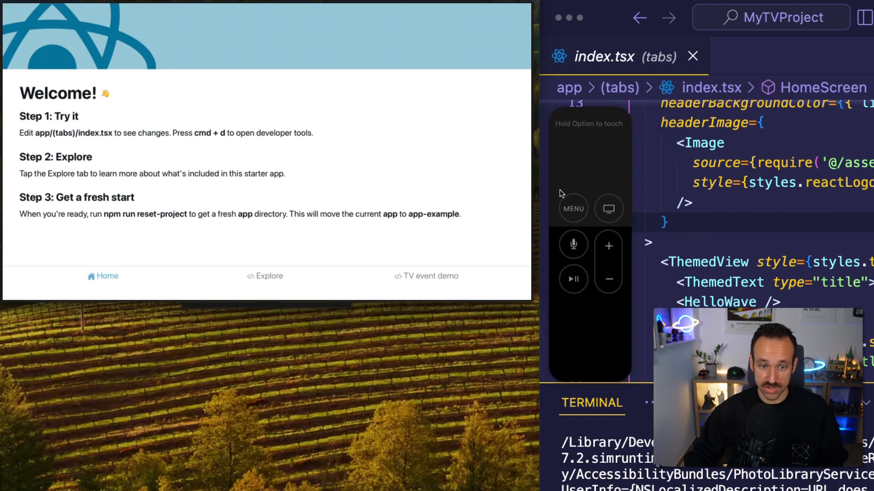
{"action": "left_click", "coordinate": [270, 276]}
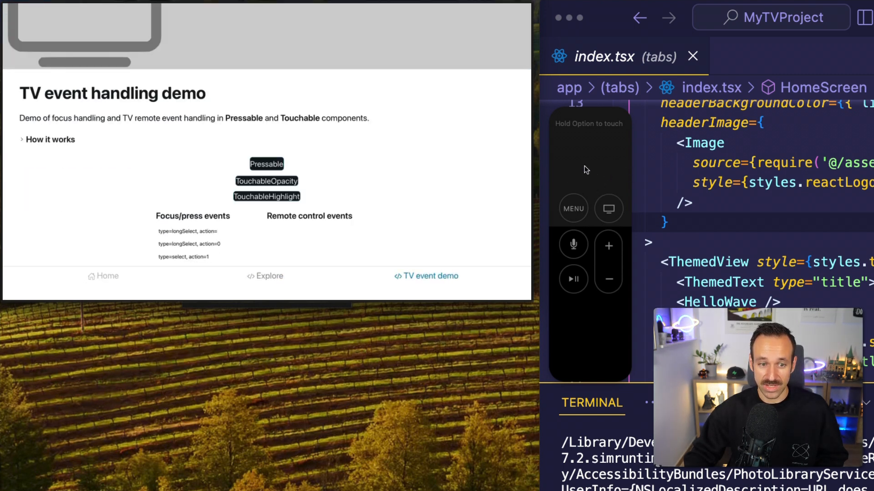
{"action": "left_click", "coordinate": [103, 276]}
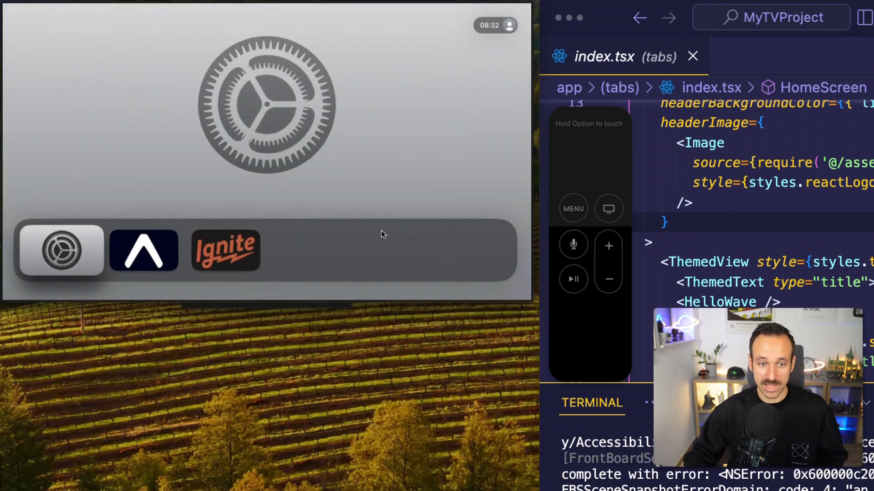
{"action": "left_click", "coordinate": [61, 251]}
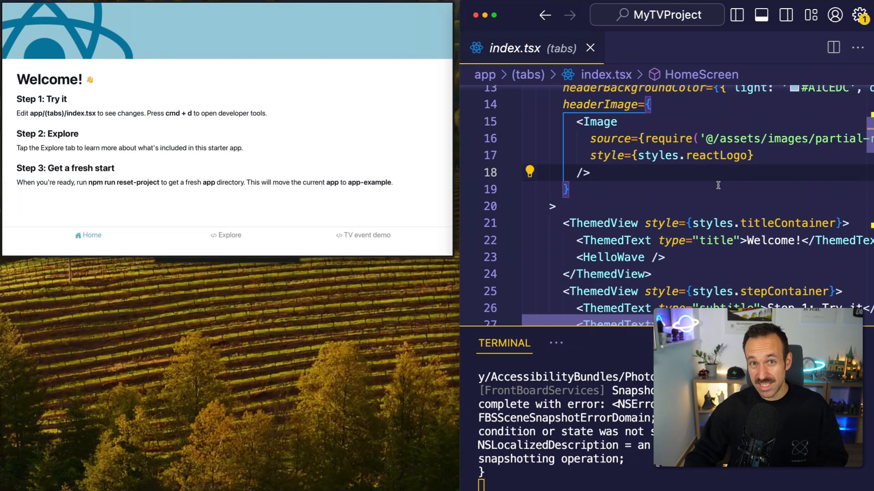
- Replace 'Welcome' in the line 22 ThemedText title with 'With livereload'
{"action": "double_click", "coordinate": [771, 241]}
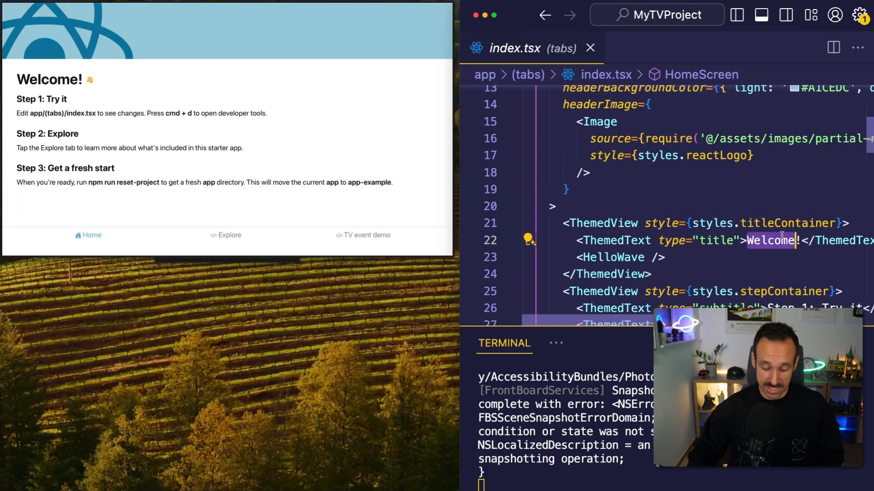
{"action": "type", "text": "With liverel"}
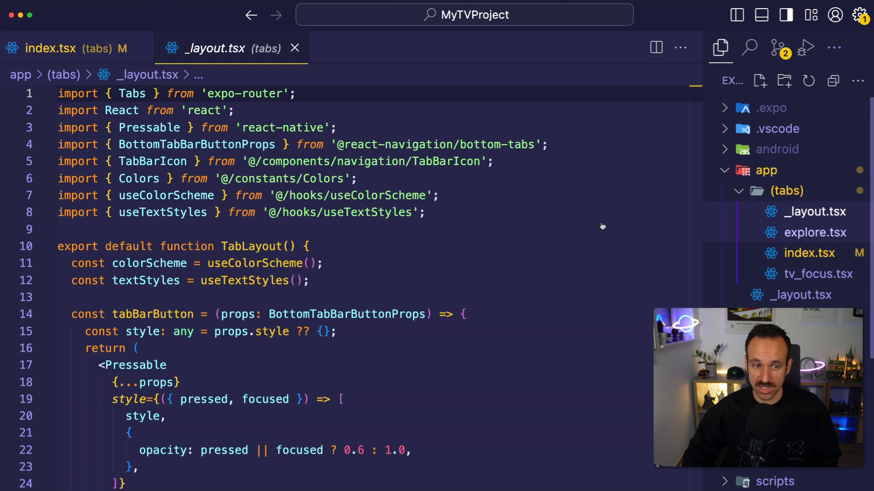
- Scroll through _layout.tsx's TabLayout, then switch to tv_focus.tsx from the Explorer
{"action": "scroll", "scroll_direction": "down", "scroll_amount": 3}
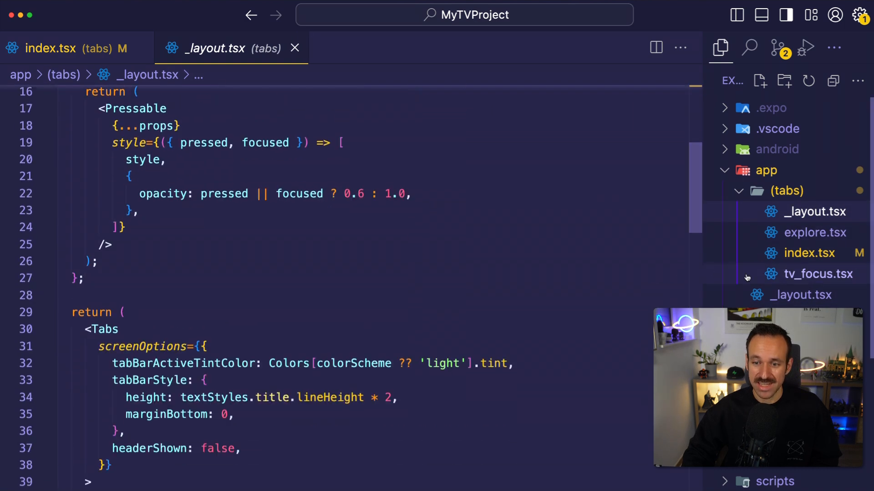
{"action": "scroll", "scroll_direction": "down", "scroll_amount": 3}
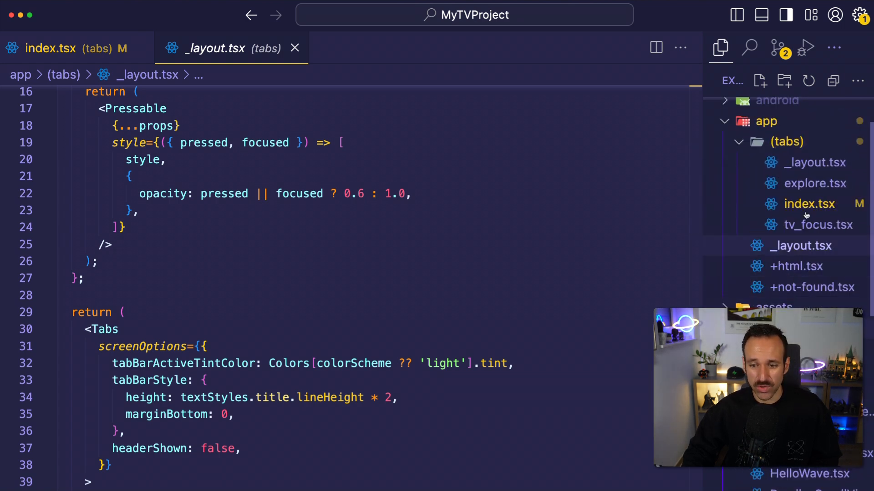
{"action": "left_click", "coordinate": [817, 225]}
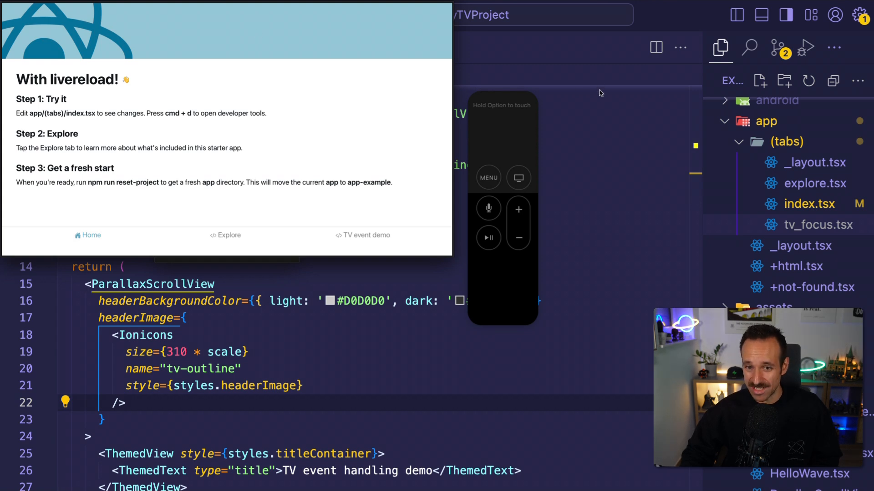
{"action": "mouse_move", "coordinate": [537, 171]}
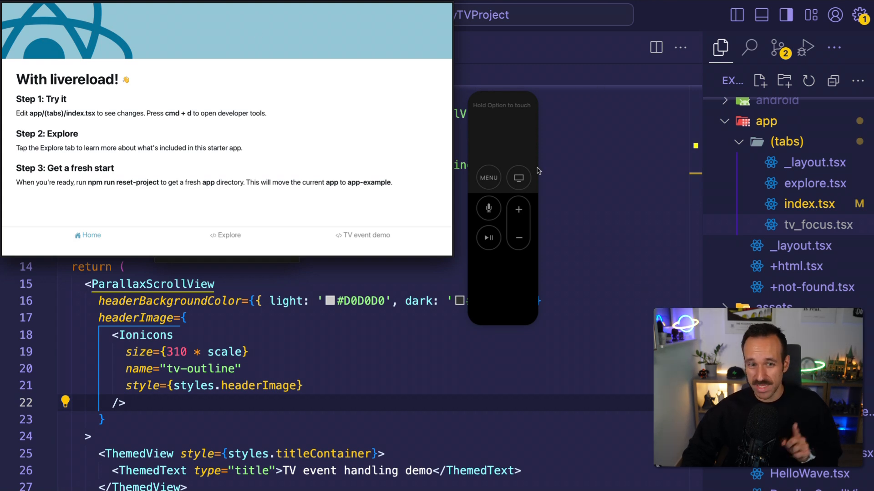
{"action": "mouse_move", "coordinate": [433, 265]}
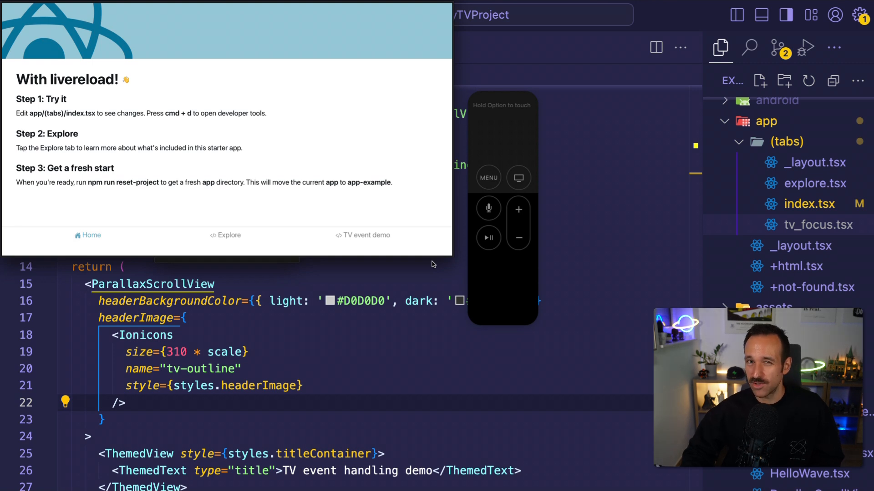
{"action": "mouse_move", "coordinate": [457, 313]}
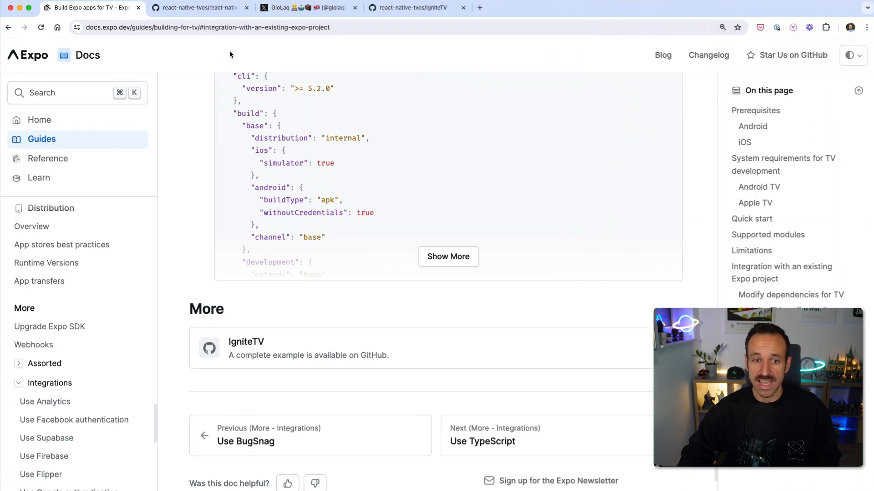
- Go from the react-native-tvos repo to IgniteTV and scroll its file list and README
{"action": "left_click", "coordinate": [197, 7]}
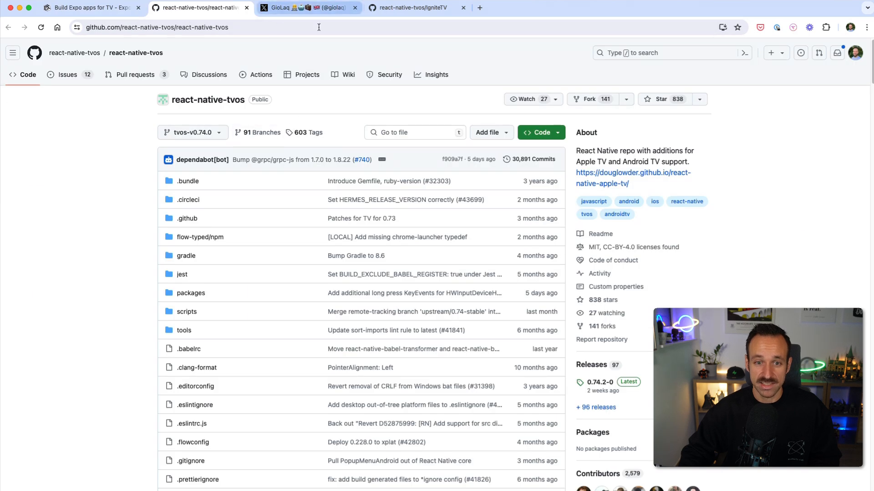
{"action": "left_click", "coordinate": [412, 7]}
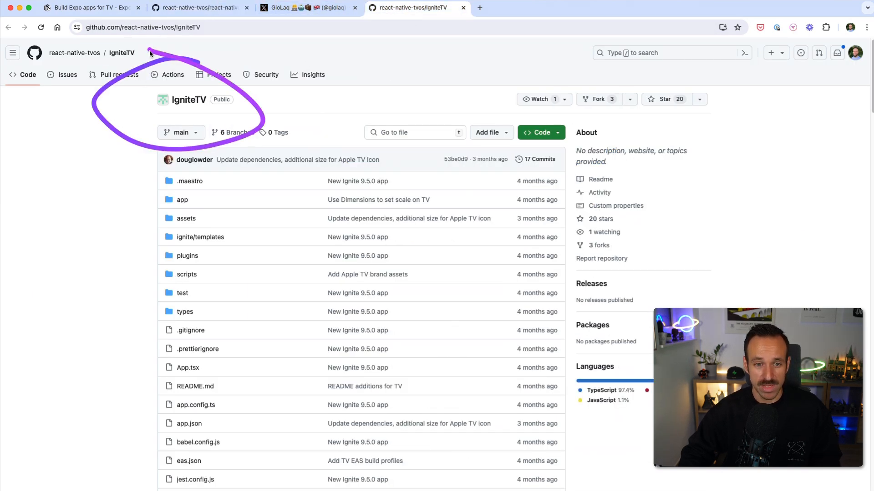
{"action": "scroll", "scroll_direction": "down", "scroll_amount": 3}
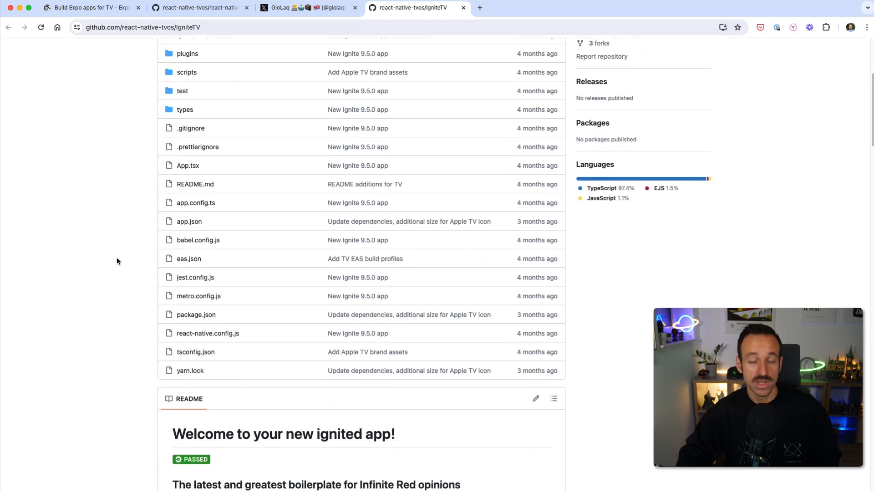
{"action": "scroll", "scroll_direction": "down", "scroll_amount": 3}
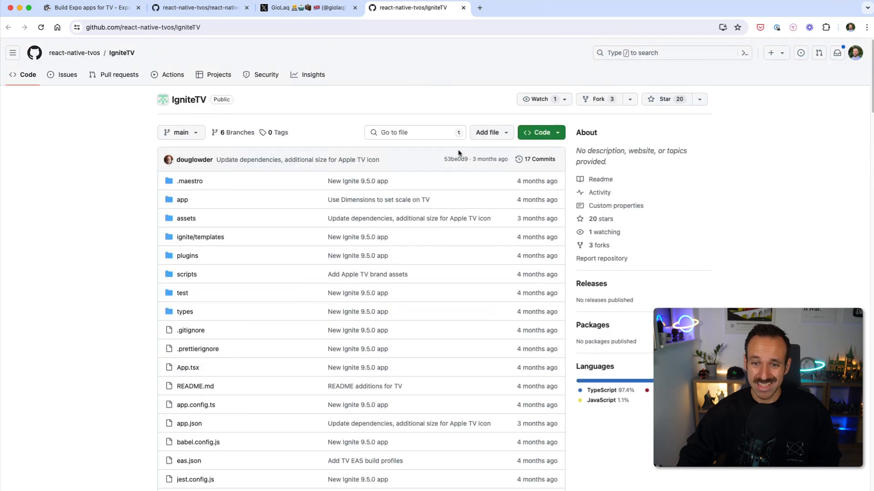
{"action": "scroll", "scroll_direction": "down", "scroll_amount": 3}
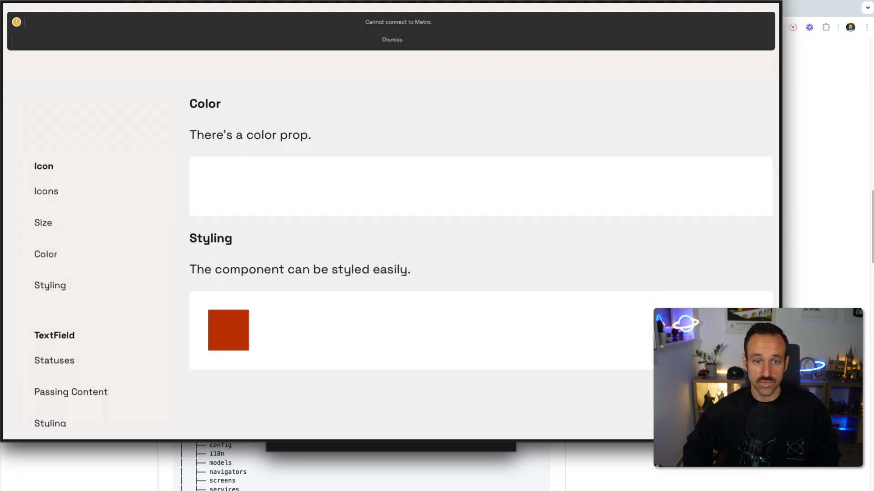
- Tour the IgniteTV Community and Podcast tabs, dismiss the episode fetching error, and revisit them
{"action": "left_click", "coordinate": [311, 37]}
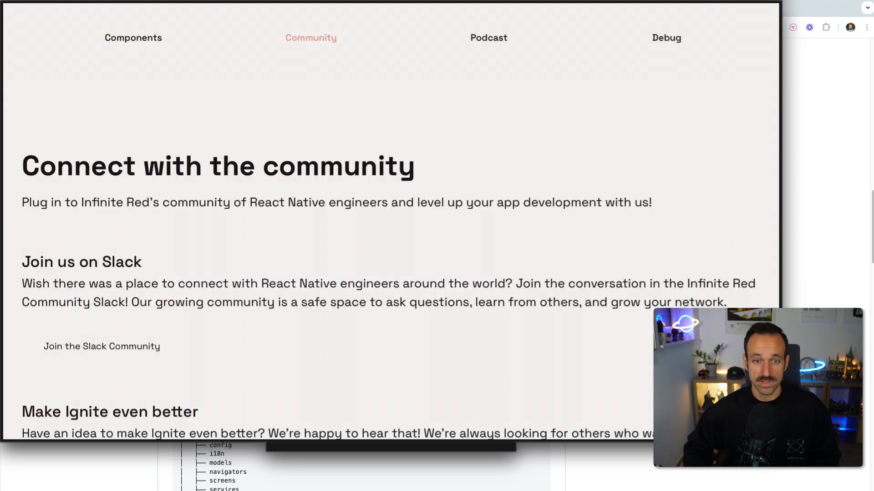
{"action": "left_click", "coordinate": [488, 38]}
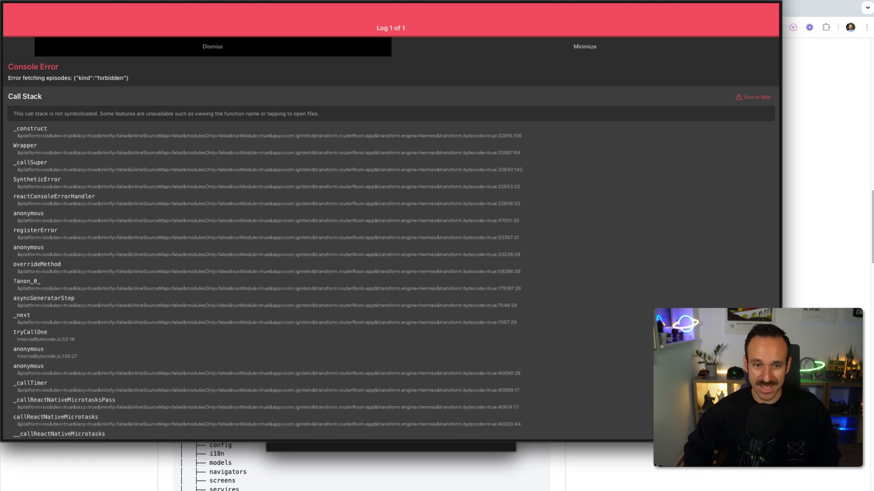
{"action": "left_click", "coordinate": [212, 47]}
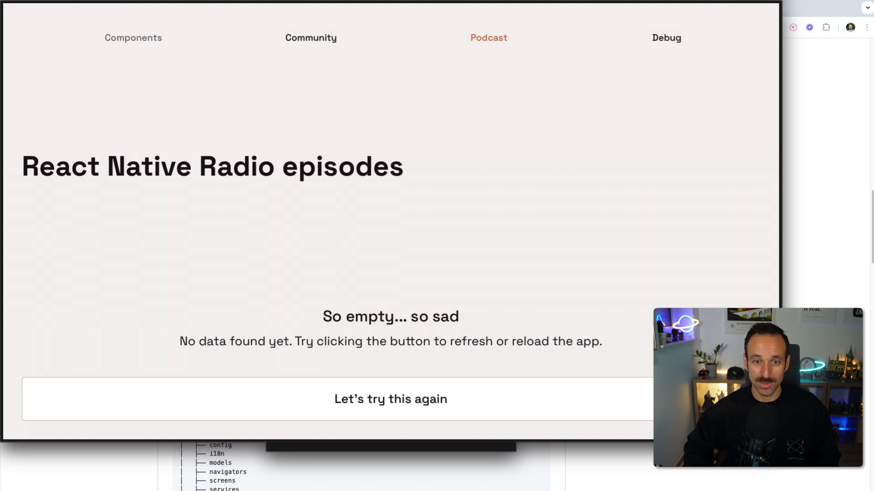
{"action": "left_click", "coordinate": [310, 37]}
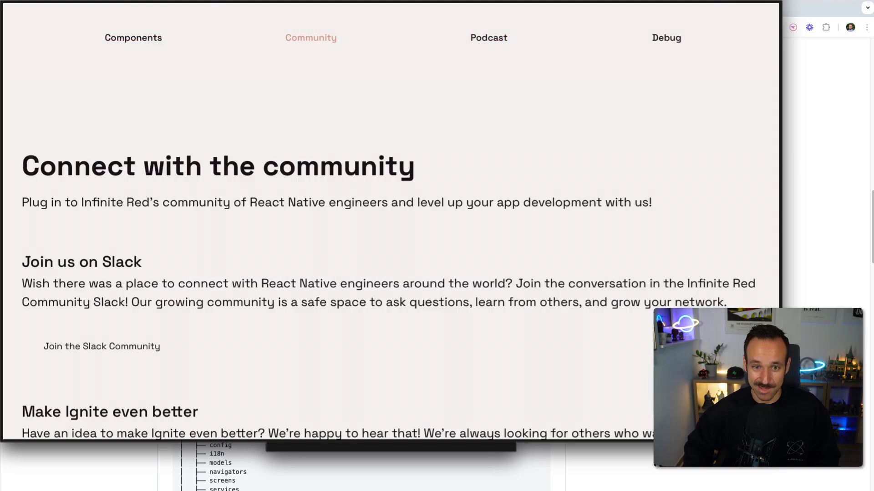
{"action": "left_click", "coordinate": [488, 38]}
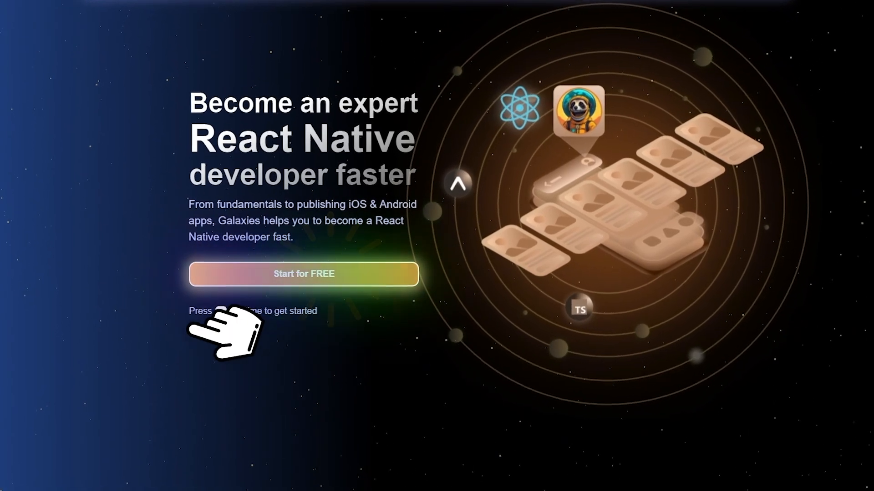
- Start the Galaxies Expo Router Fullstack Apps course for free, landing on its Course Overview
{"action": "left_click", "coordinate": [304, 274]}
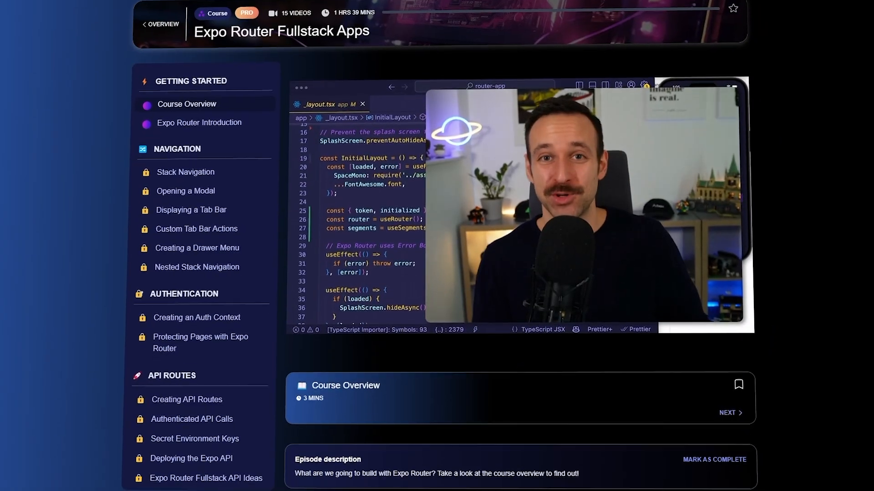